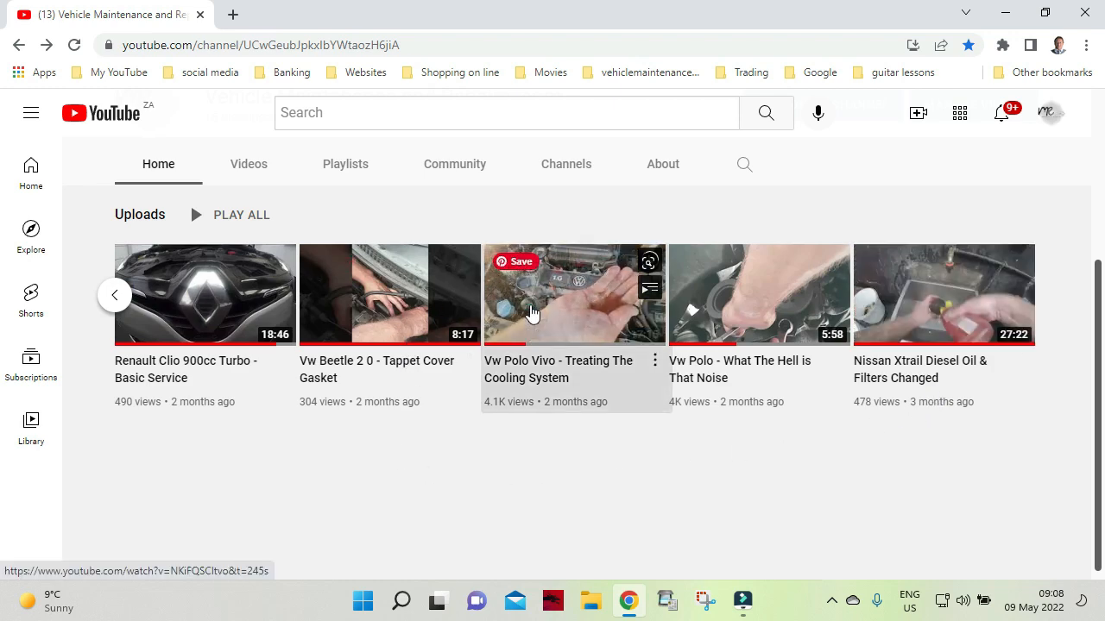
Open the 'Vw Polo Vivo - Treating The Cooling System' video from the Uploads row
click(574, 294)
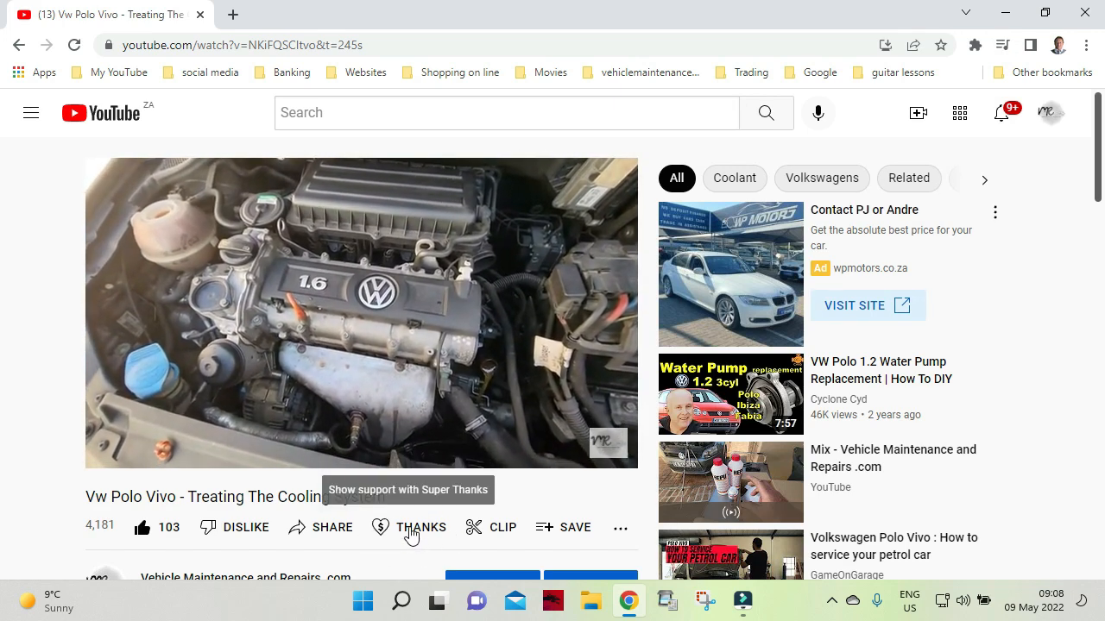
View the Polo Vivo Super Thanks dialog, then return to the channel uploads
click(421, 528)
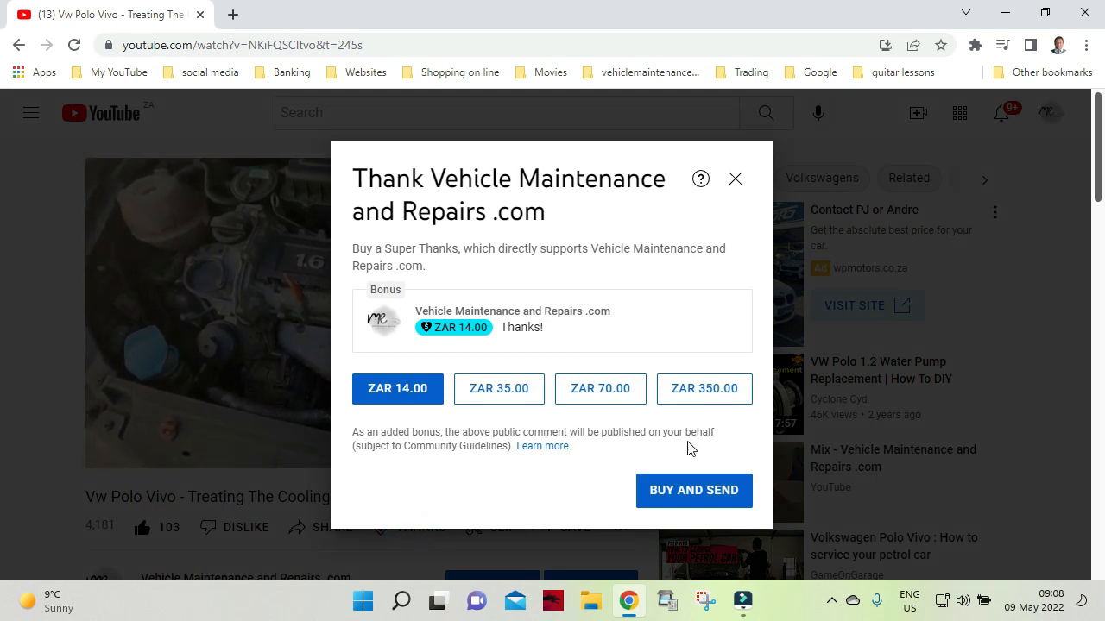
mouse_move(552, 475)
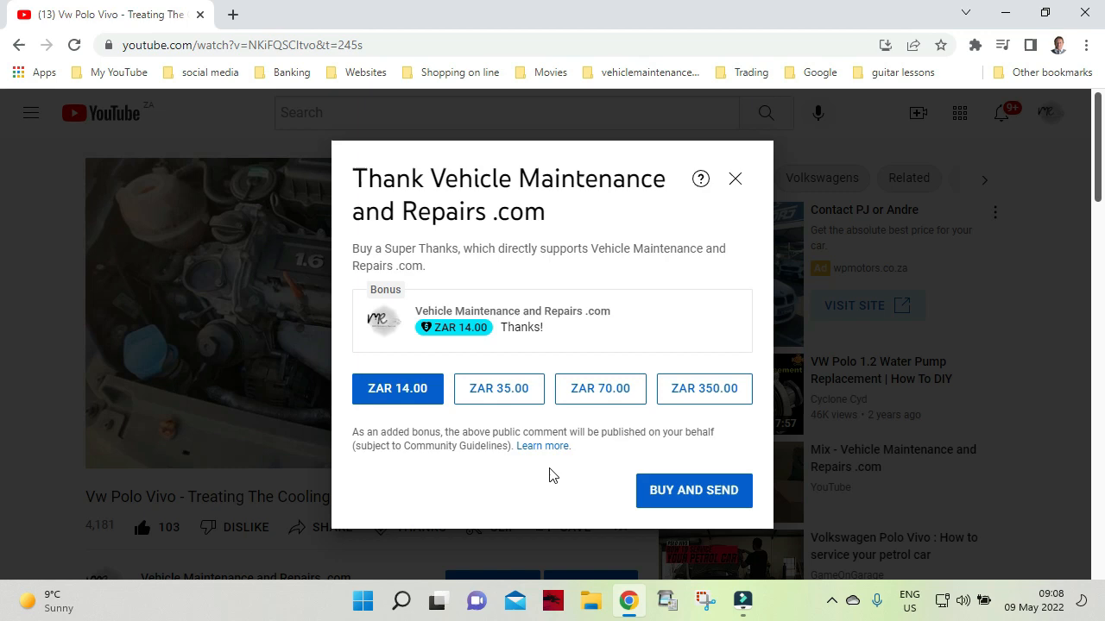
mouse_move(729, 251)
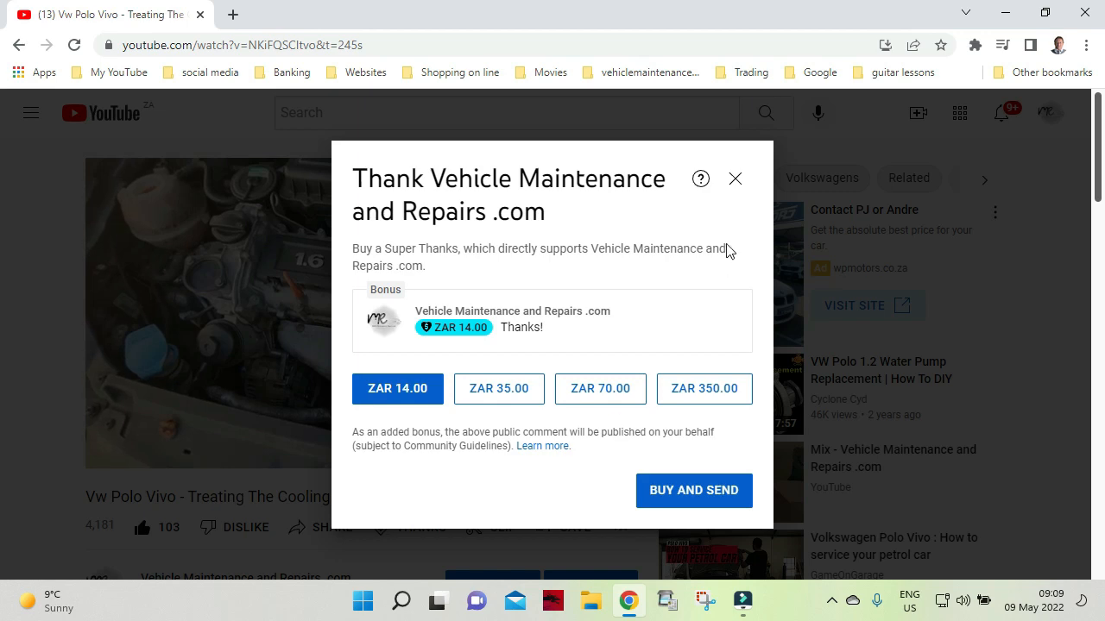
click(735, 179)
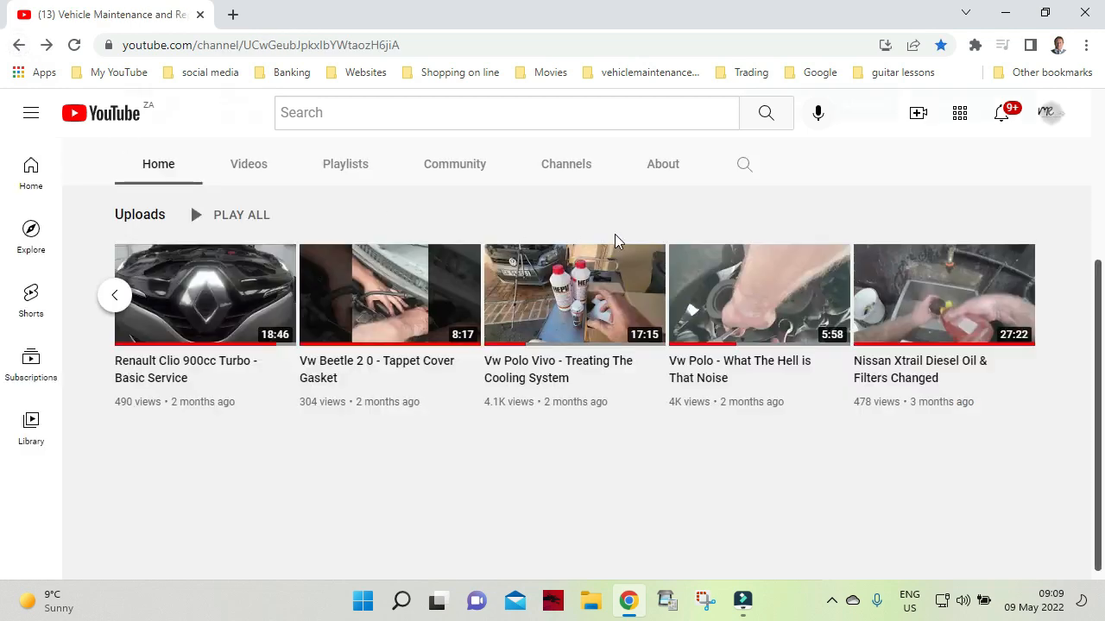
click(943, 294)
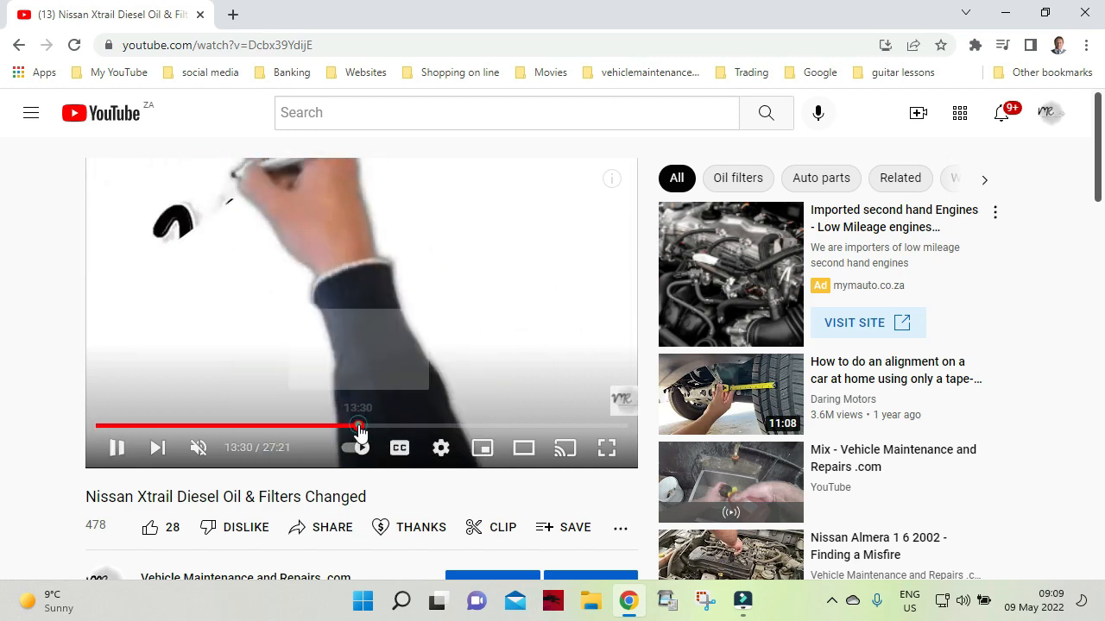
scroll(down, 3)
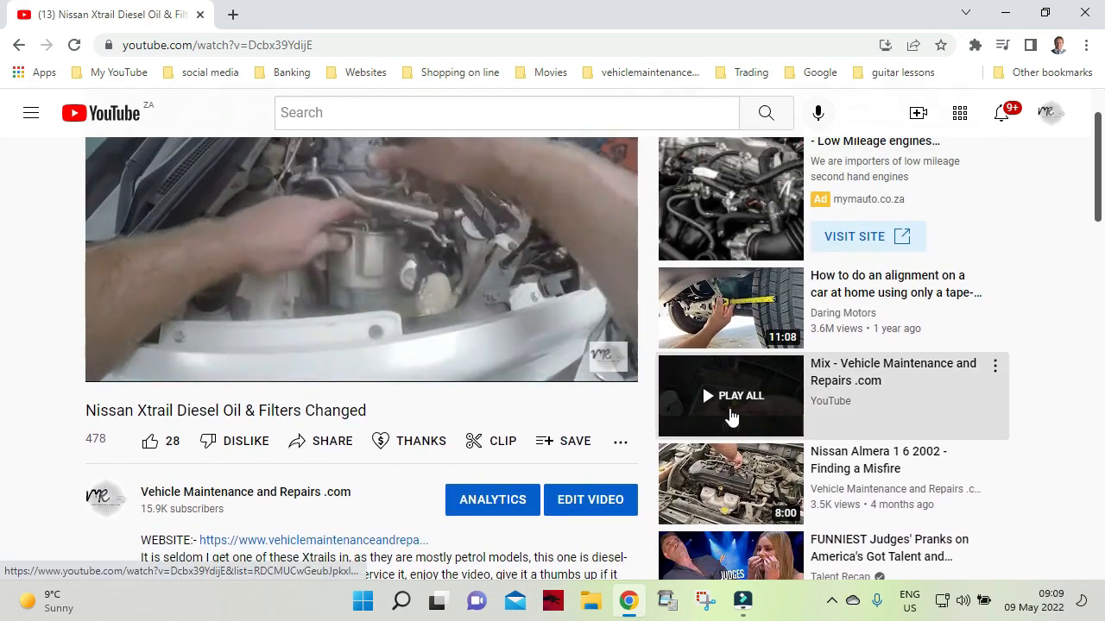
click(730, 395)
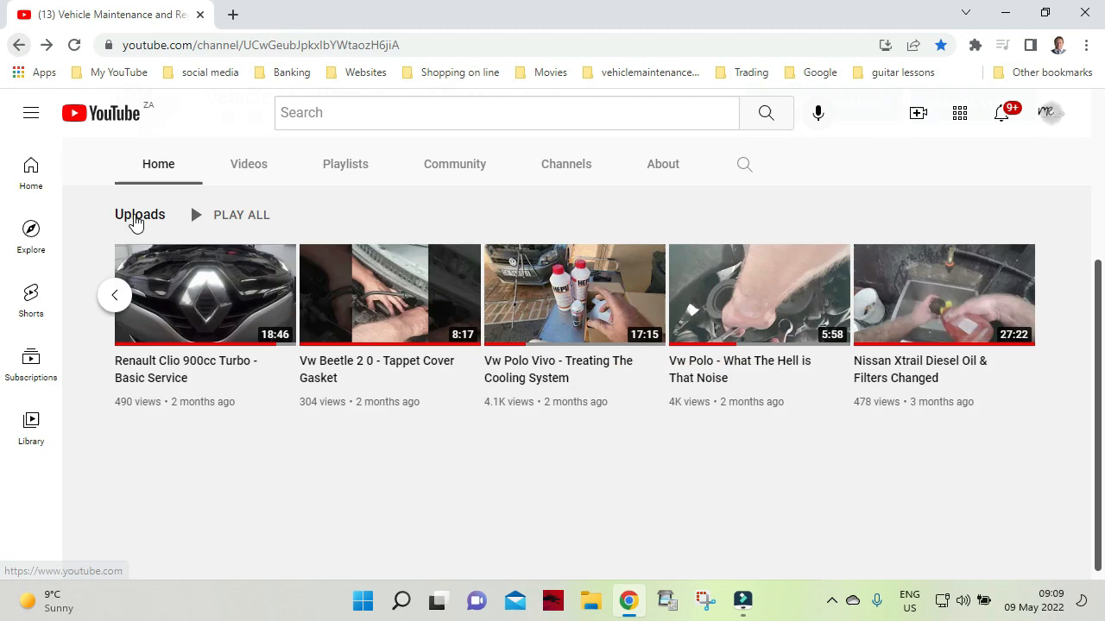
mouse_move(113, 291)
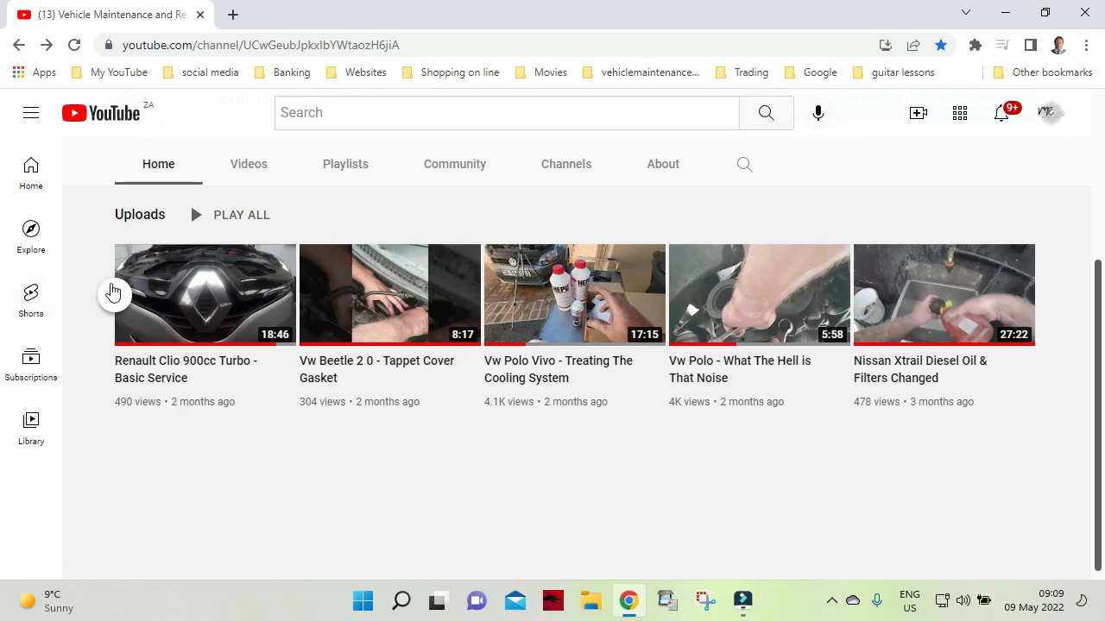
Scroll the Uploads carousel back and play 'Nissan 1400 Bakkie - Basic Service'
click(204, 294)
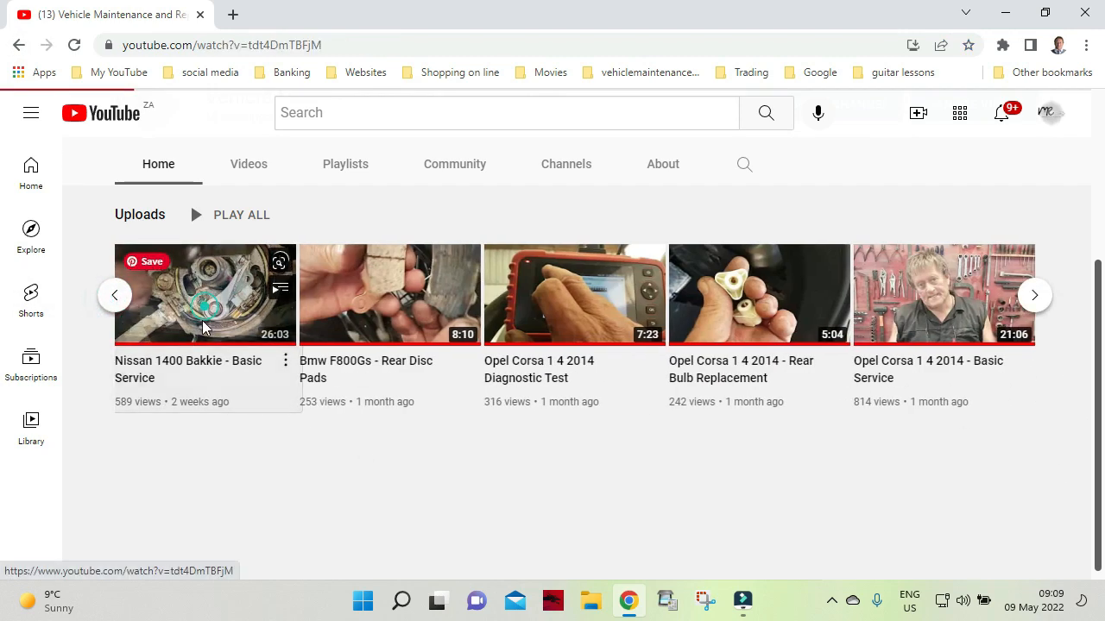
click(204, 293)
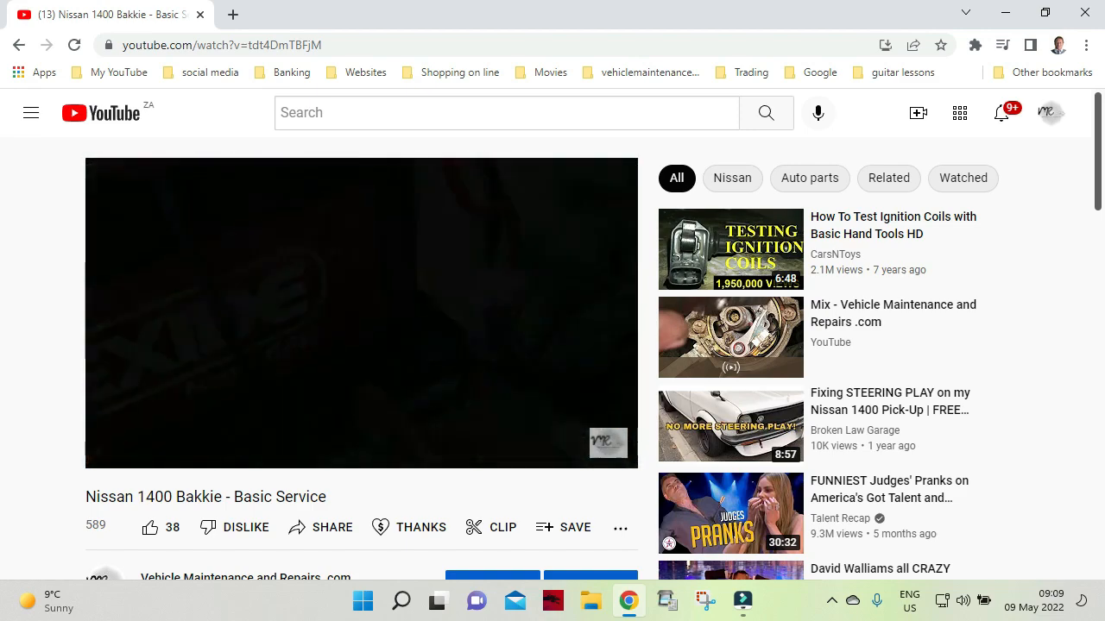
click(361, 313)
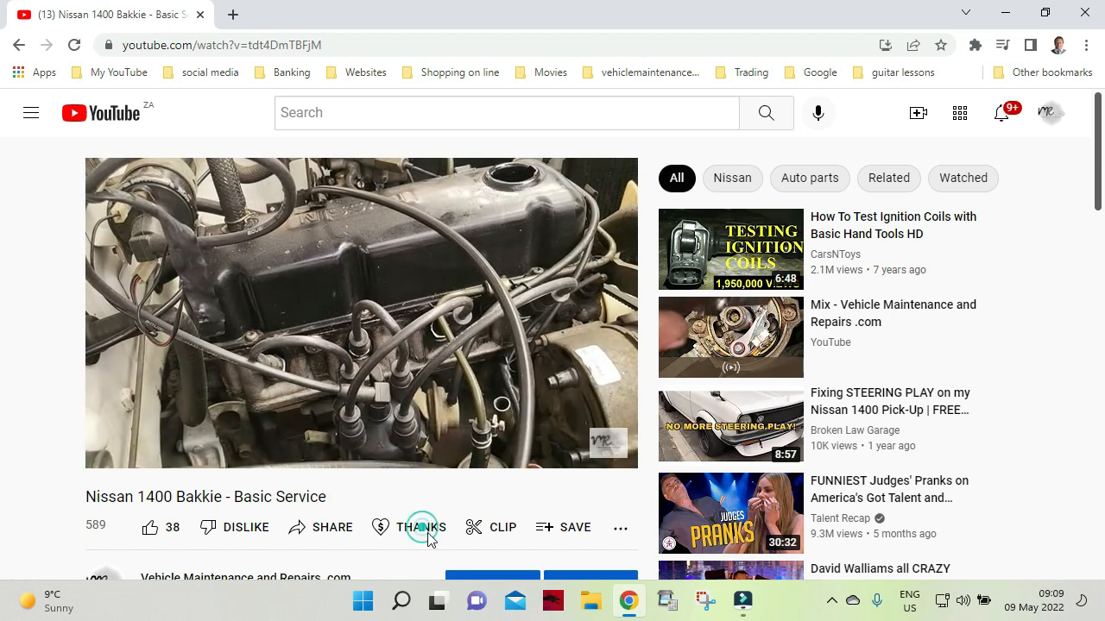
click(420, 528)
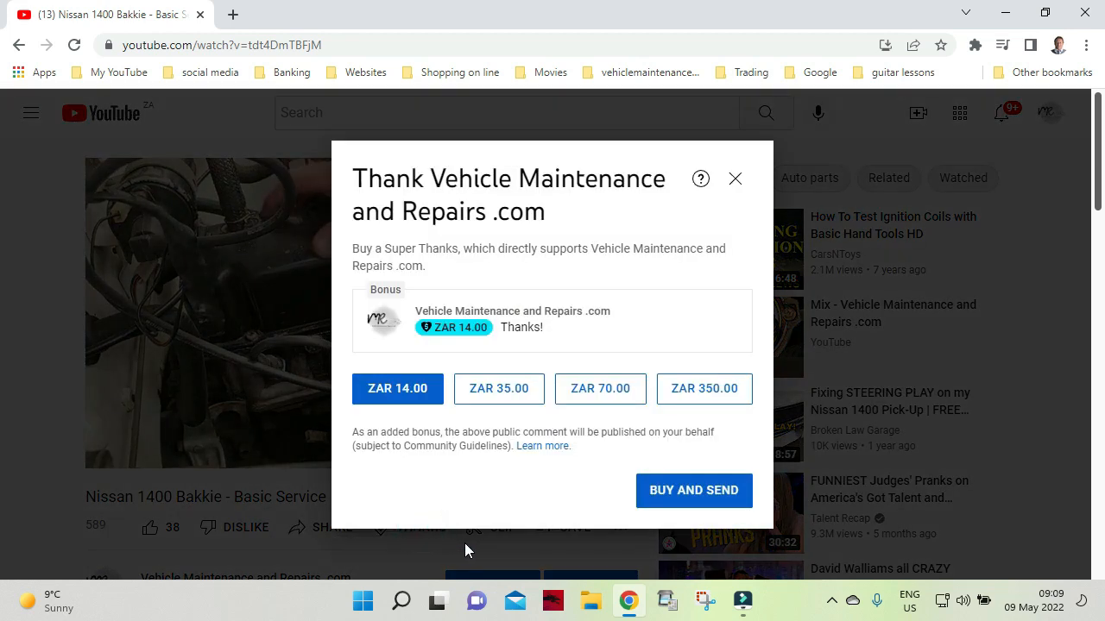
mouse_move(473, 546)
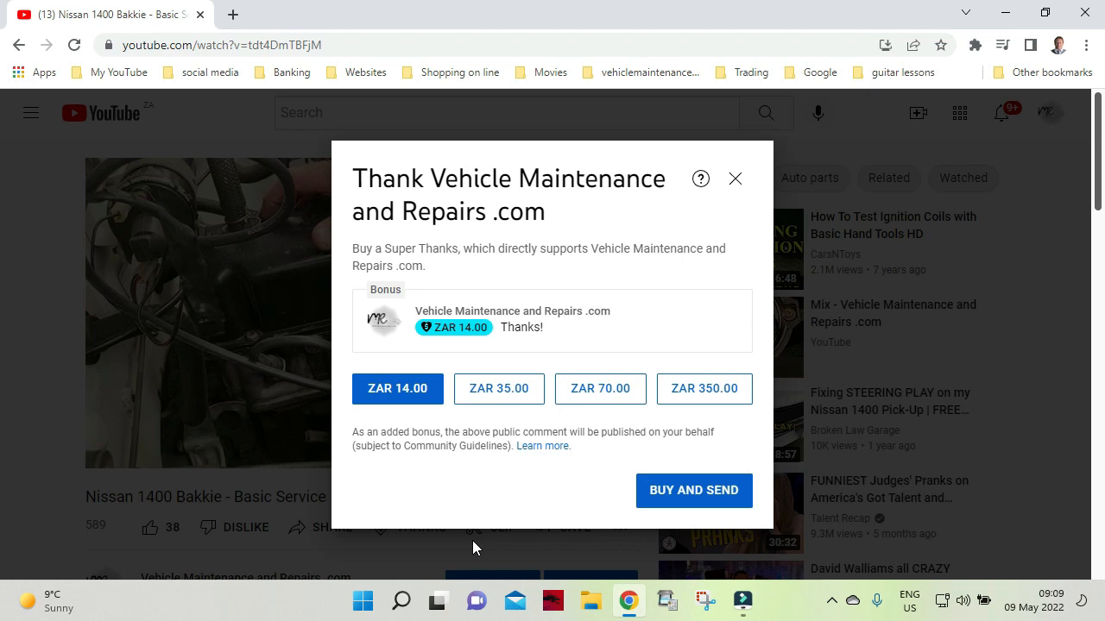
mouse_move(483, 544)
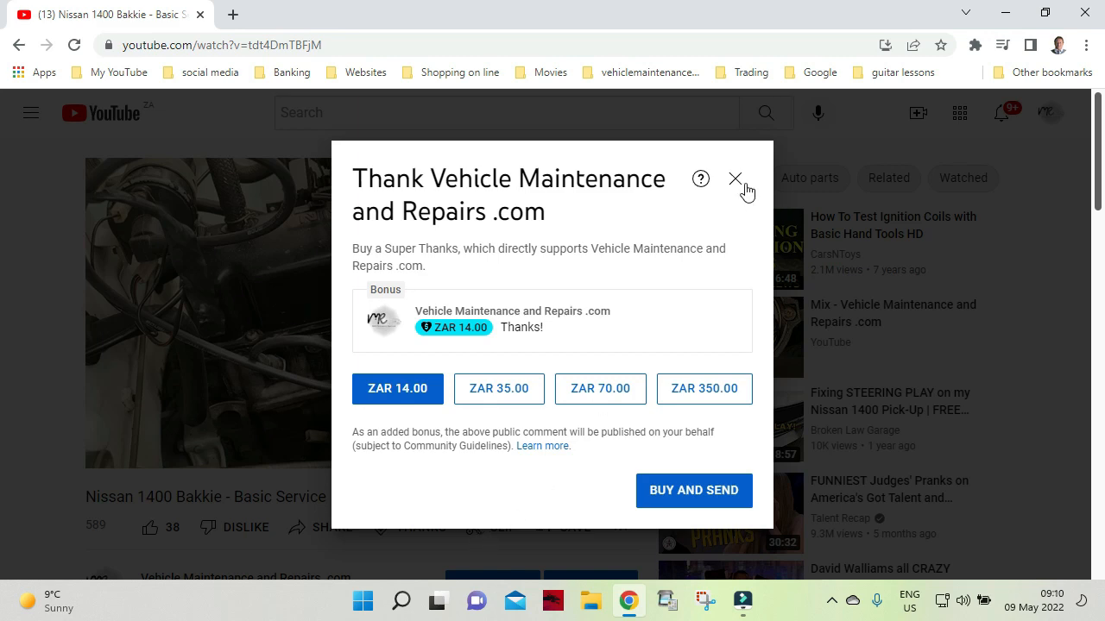
click(735, 178)
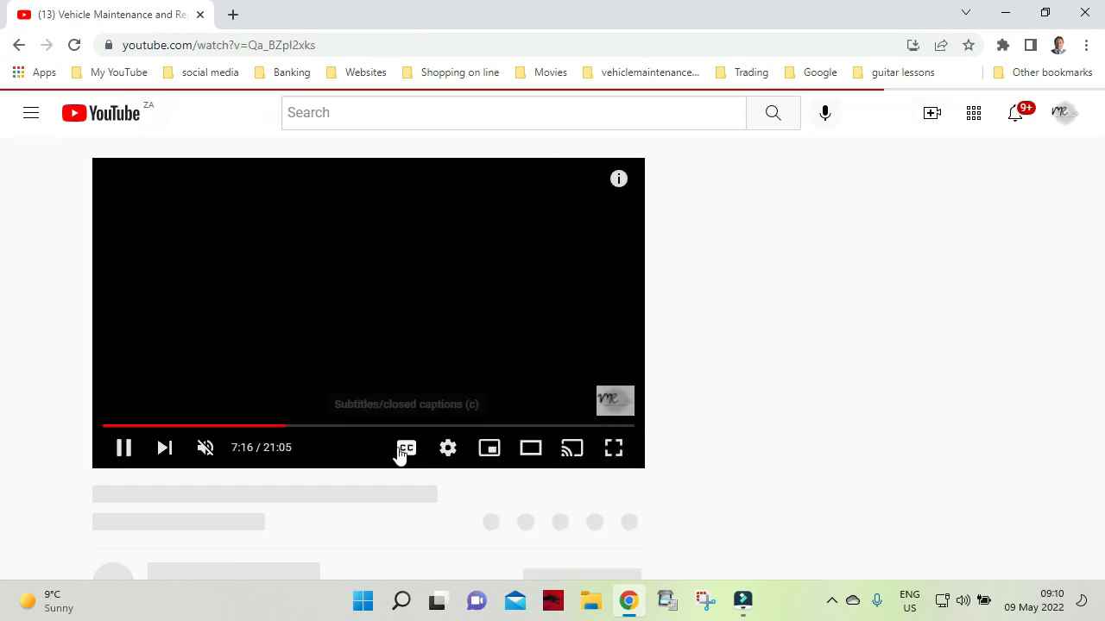
Leave the 21-minute video and return to the channel's uploads row
click(406, 447)
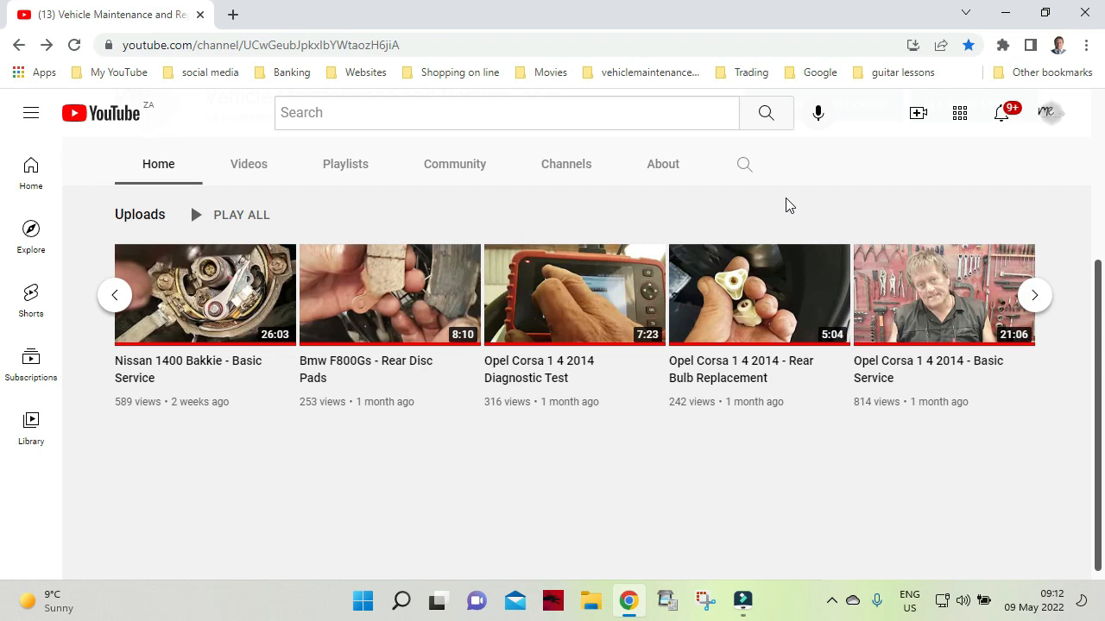
mouse_move(394, 193)
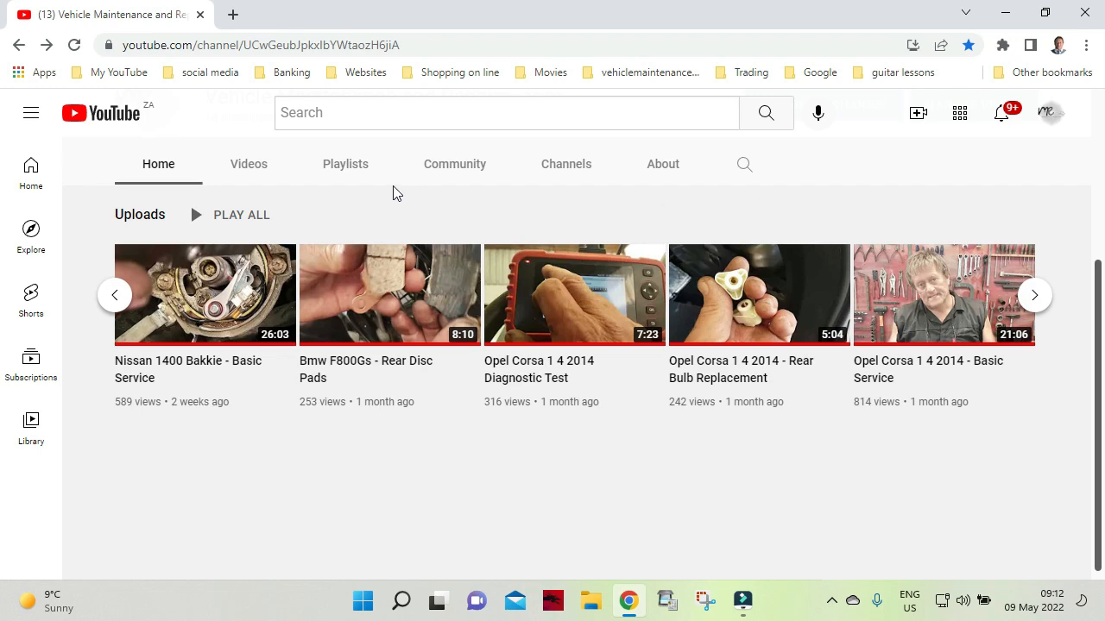